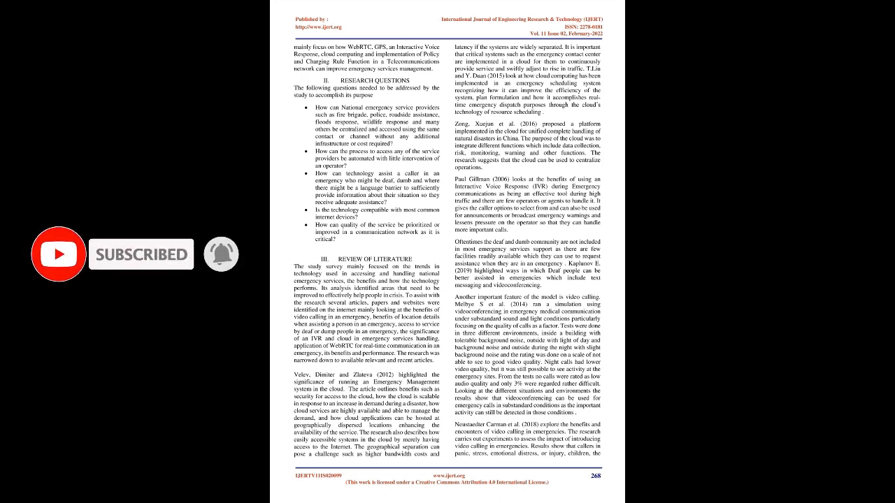
scroll(down, 3)
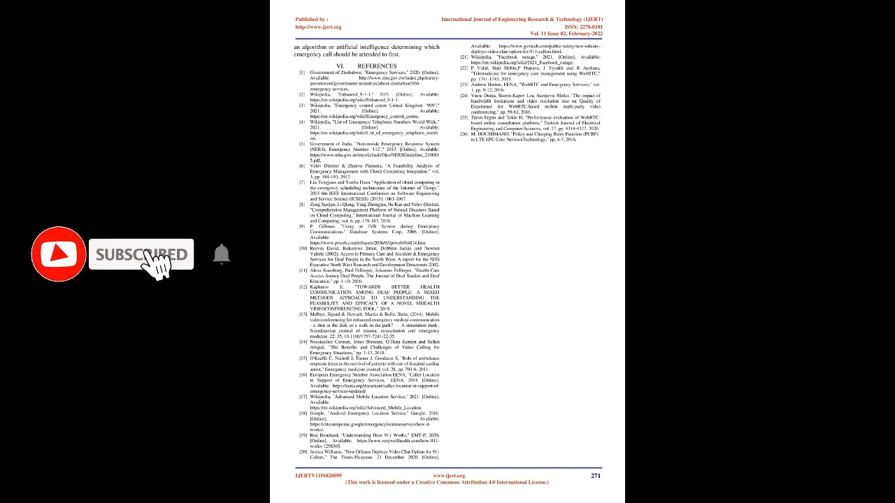